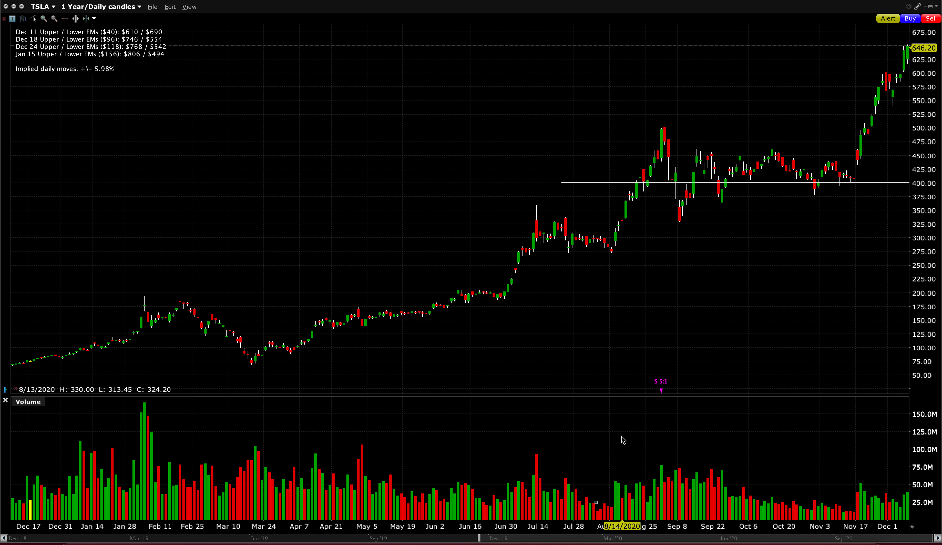
mouse_move(486, 339)
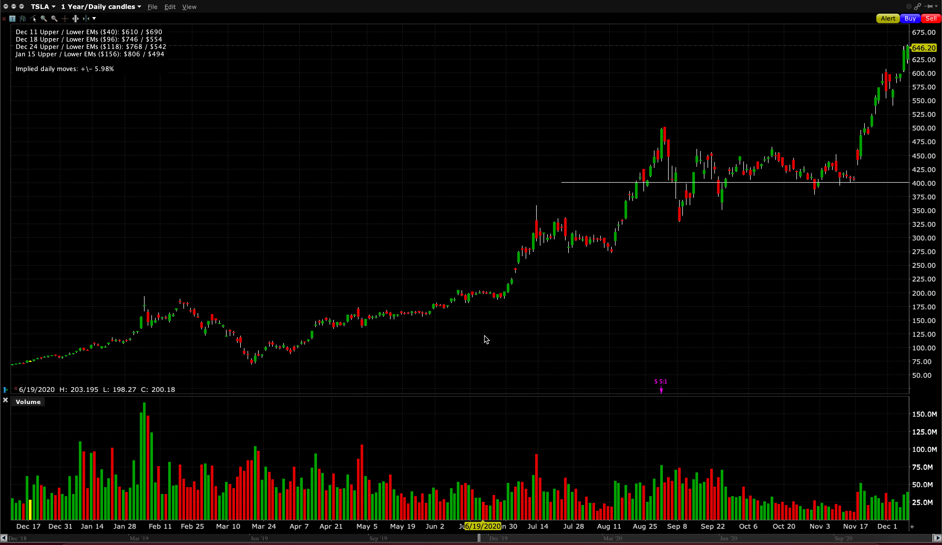
mouse_move(476, 347)
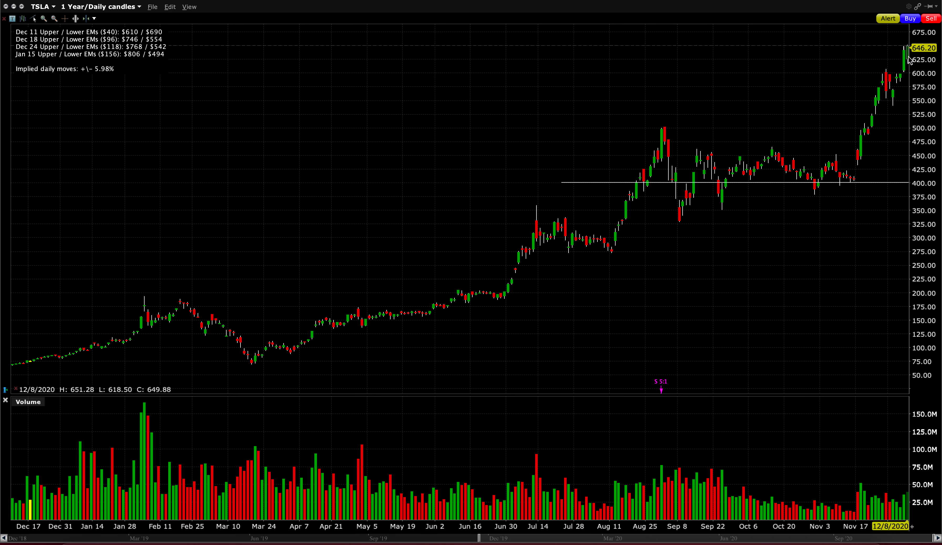
mouse_move(643, 108)
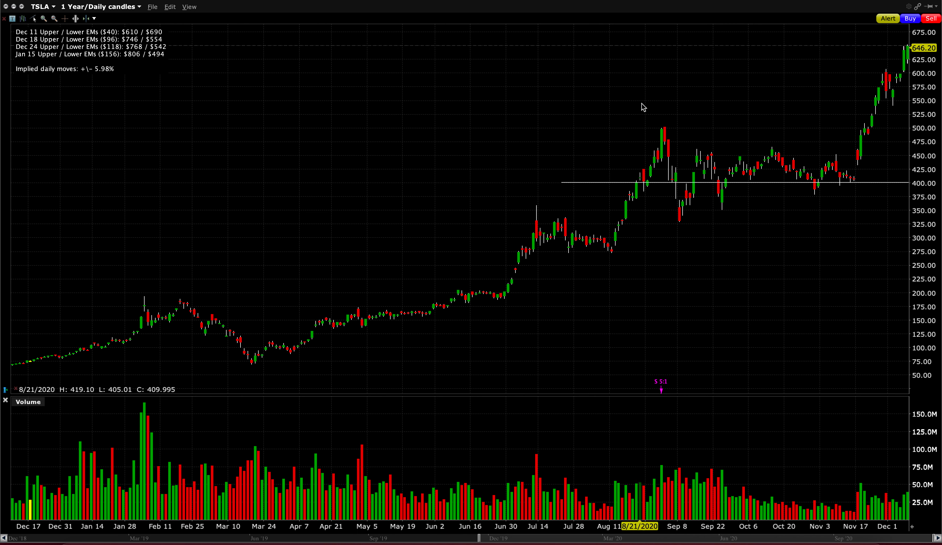
mouse_move(635, 102)
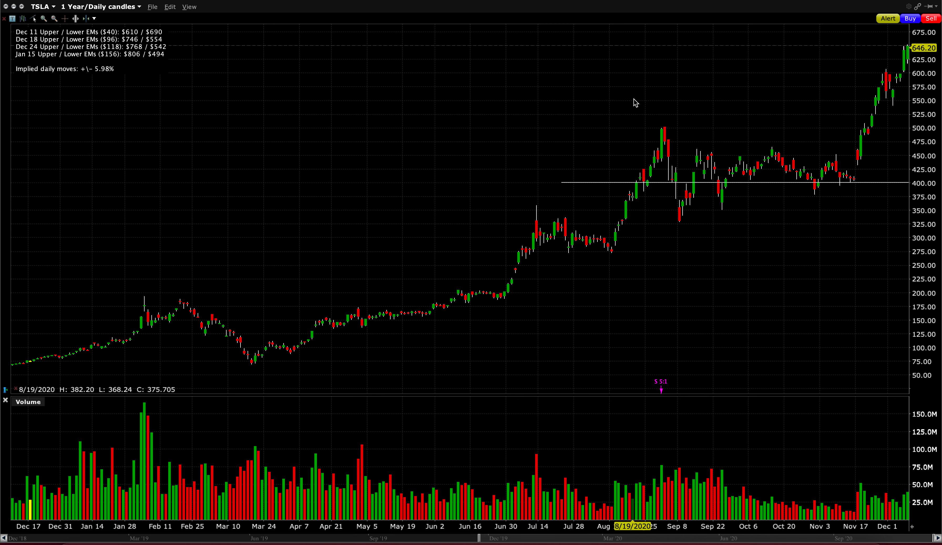
mouse_move(506, 184)
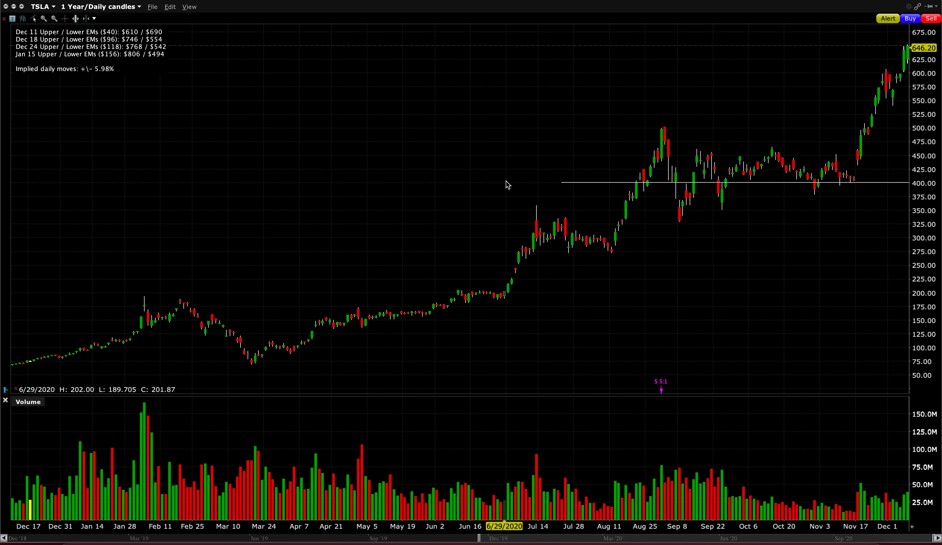
mouse_move(493, 166)
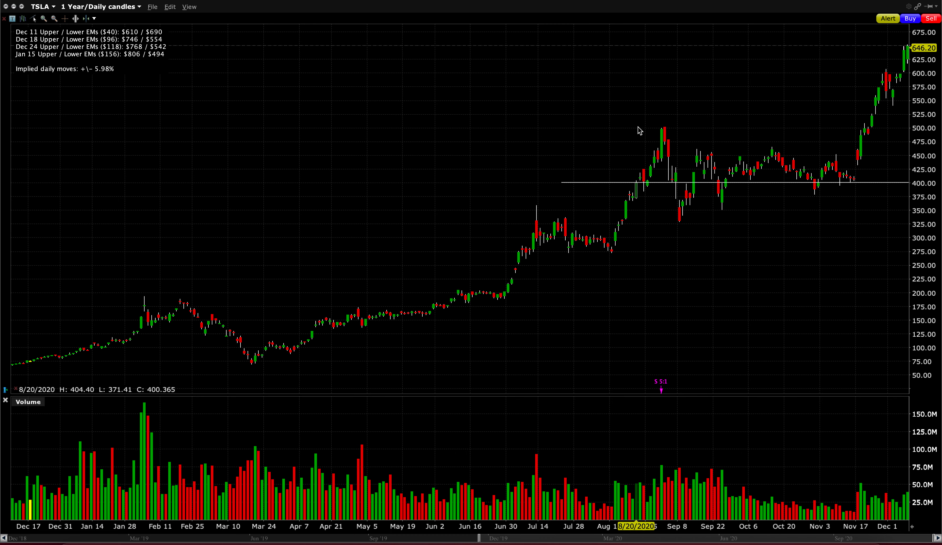
mouse_move(901, 34)
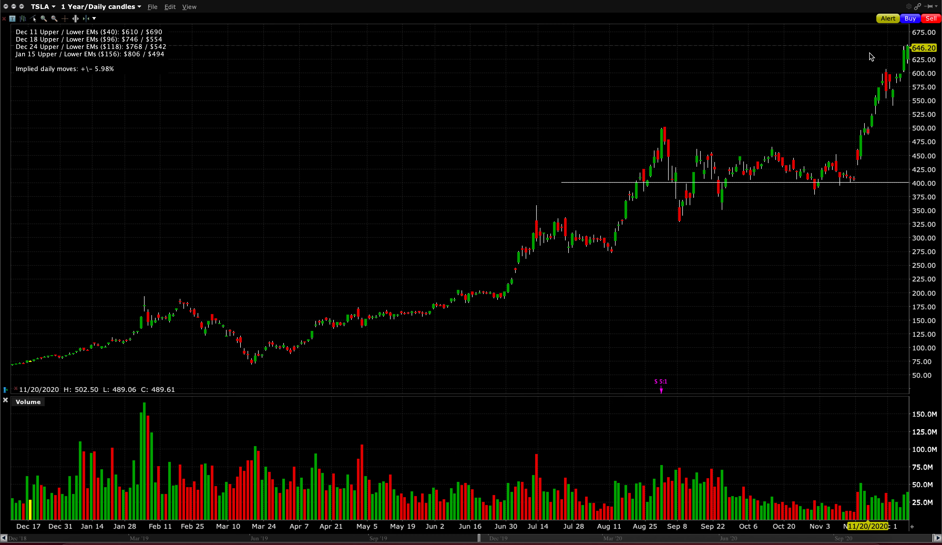
mouse_move(868, 57)
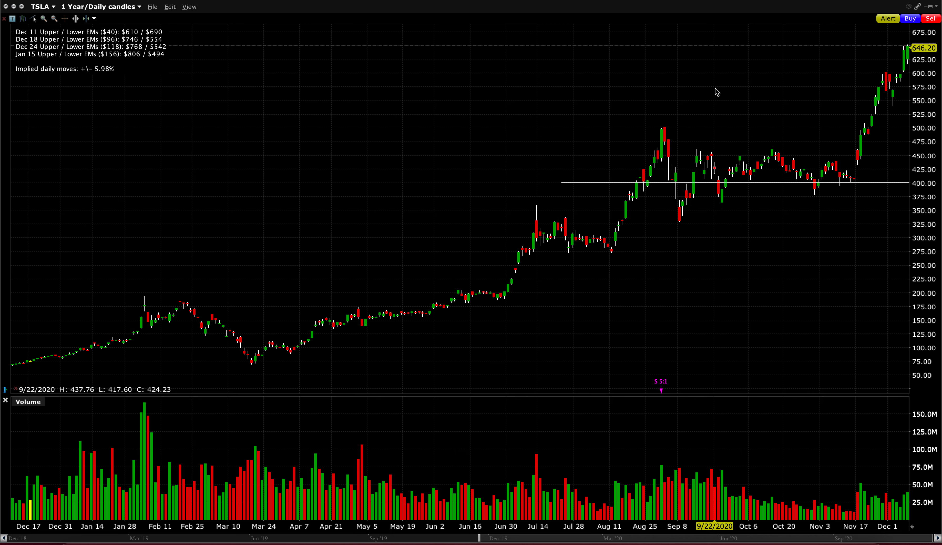
mouse_move(723, 181)
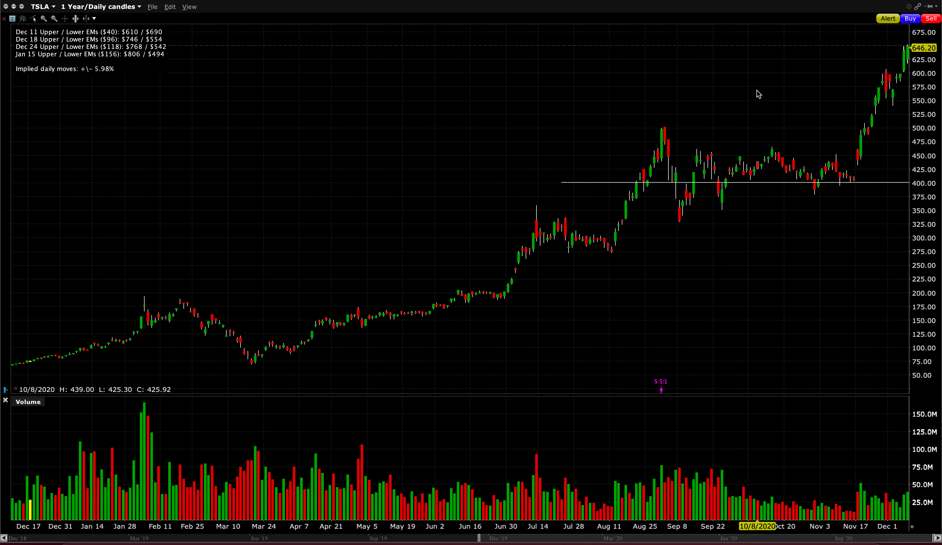
mouse_move(816, 104)
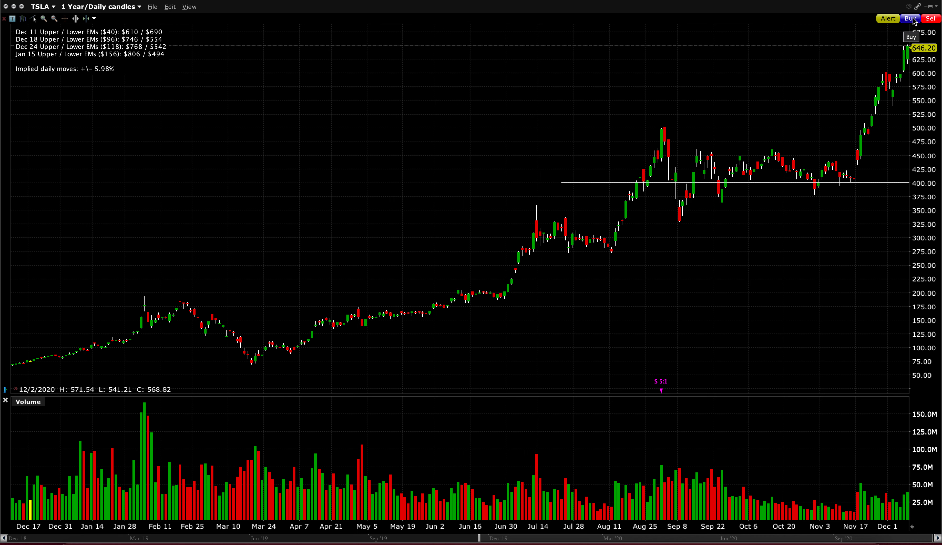
mouse_move(844, 134)
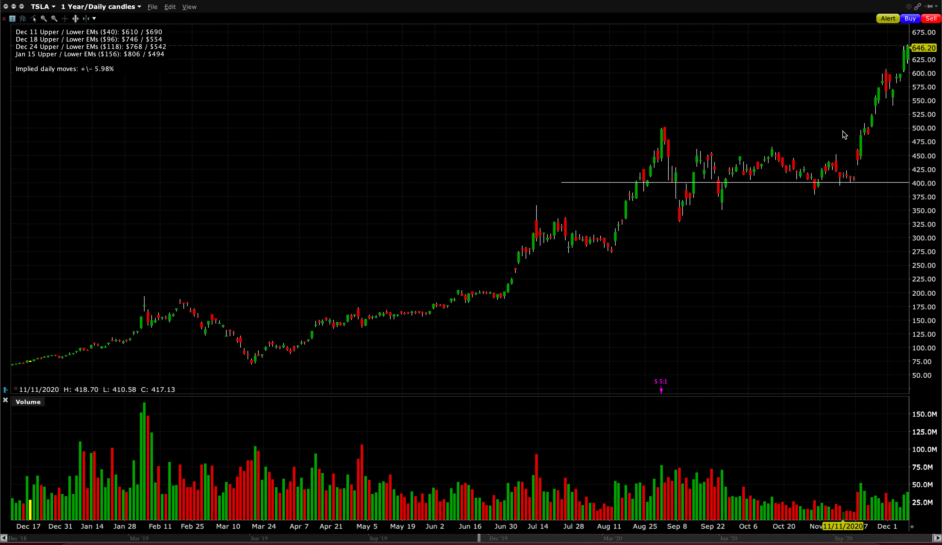
mouse_move(901, 107)
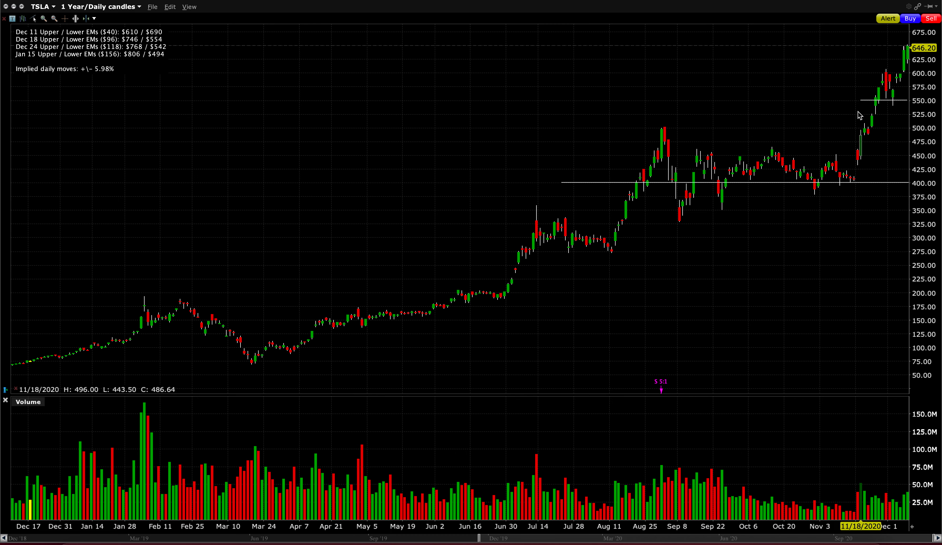
mouse_move(747, 111)
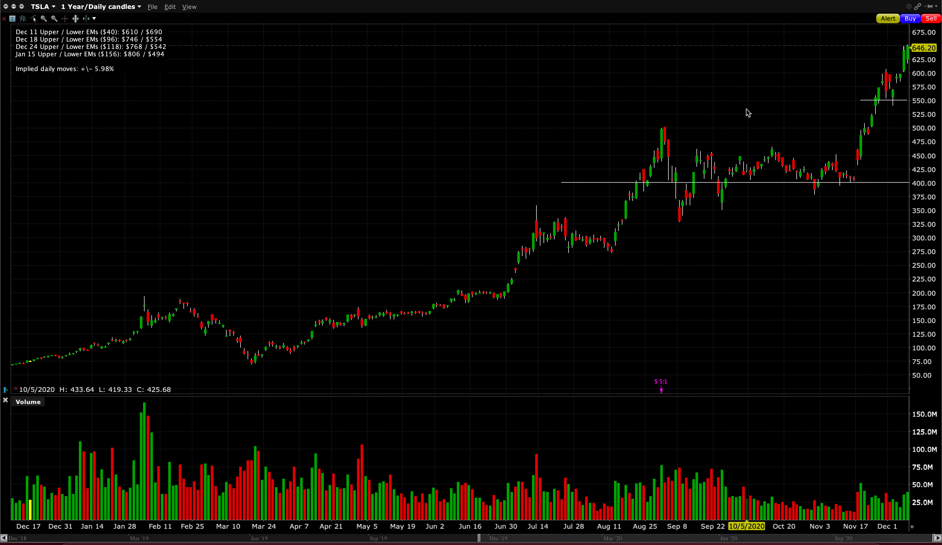
mouse_move(737, 102)
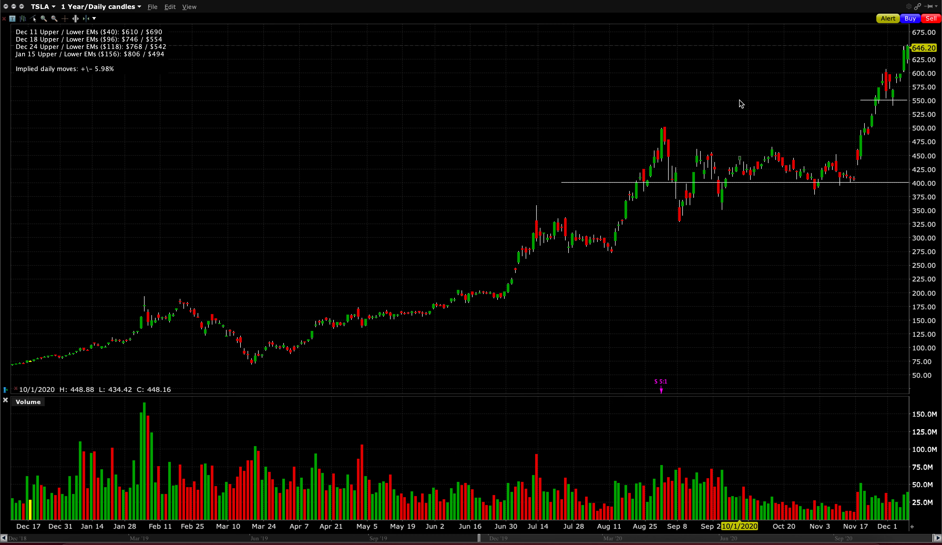
mouse_move(699, 102)
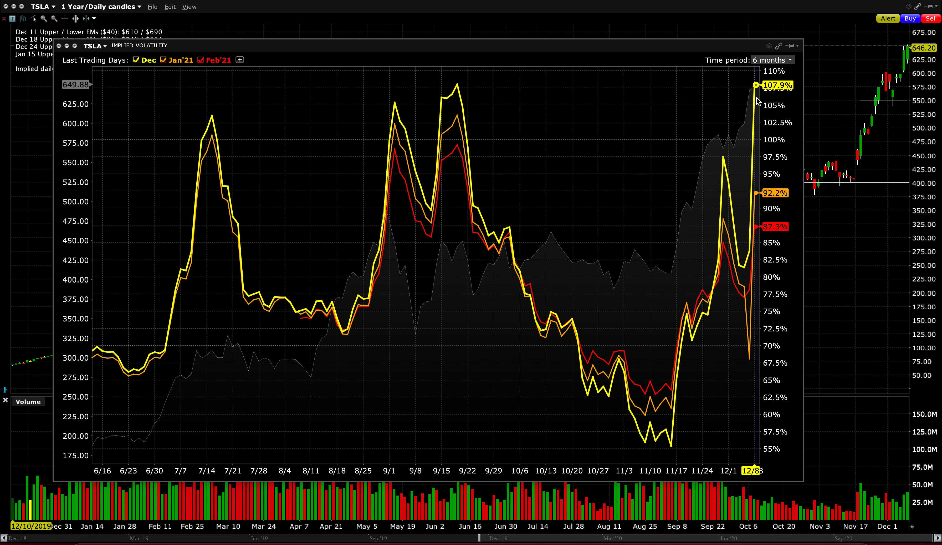
mouse_move(758, 208)
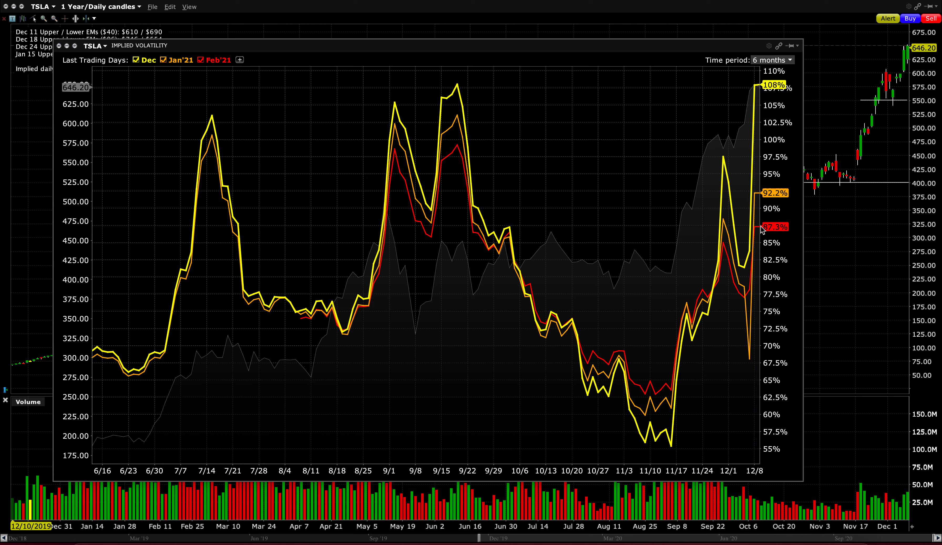
mouse_move(761, 212)
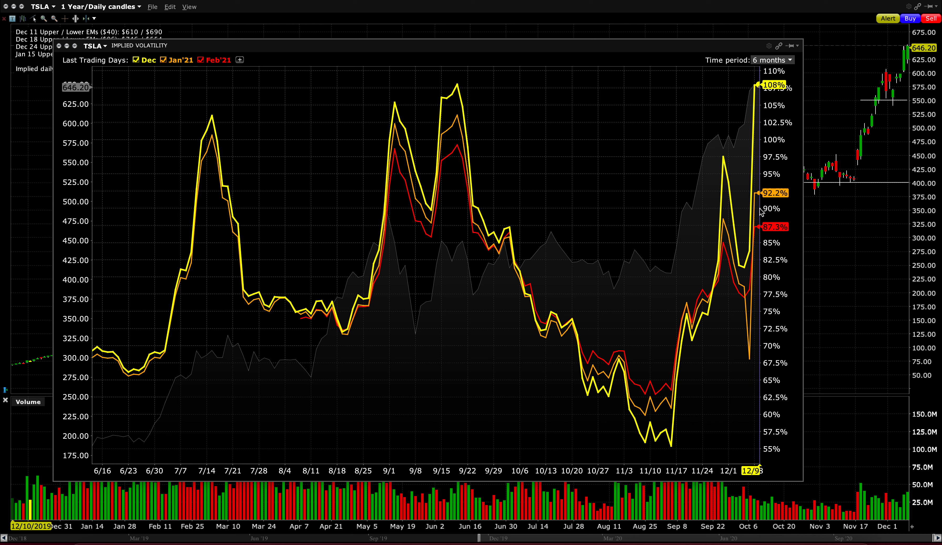
mouse_move(760, 210)
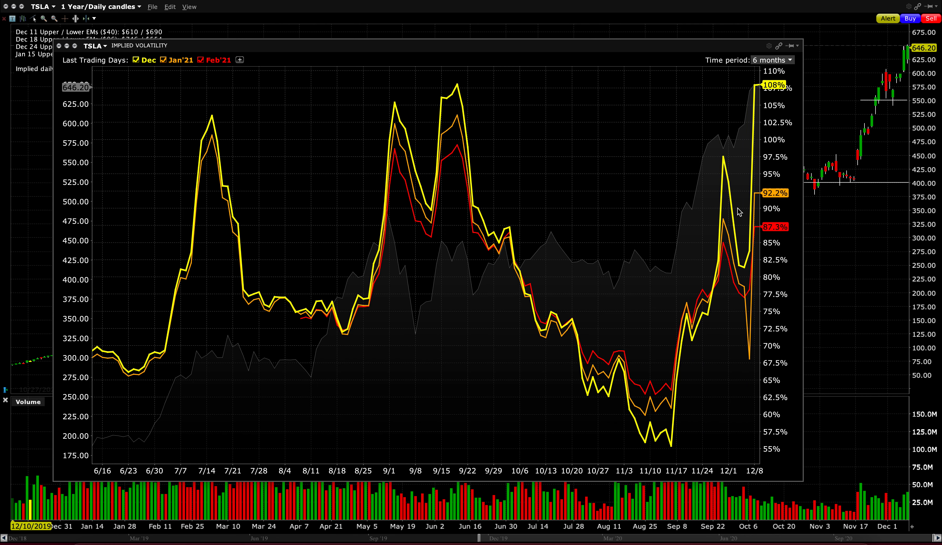
mouse_move(400, 155)
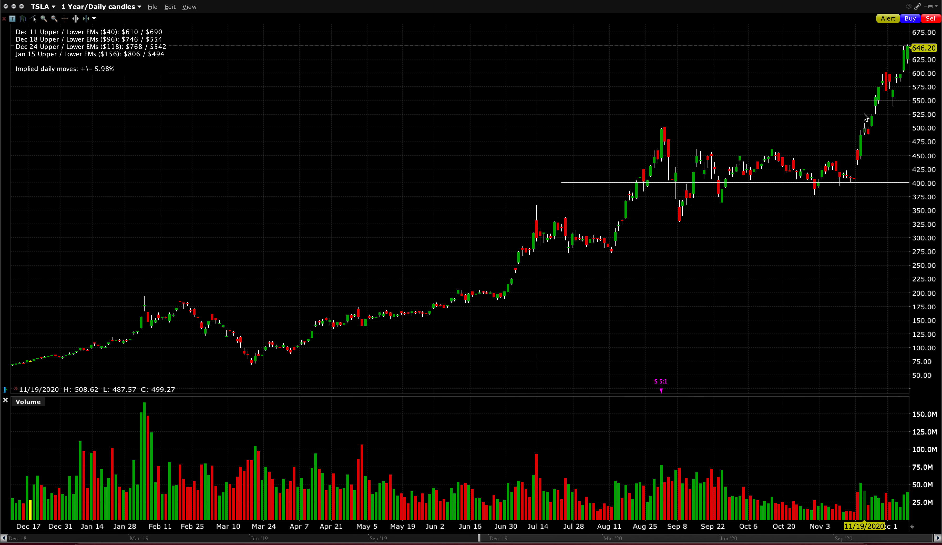
mouse_move(479, 201)
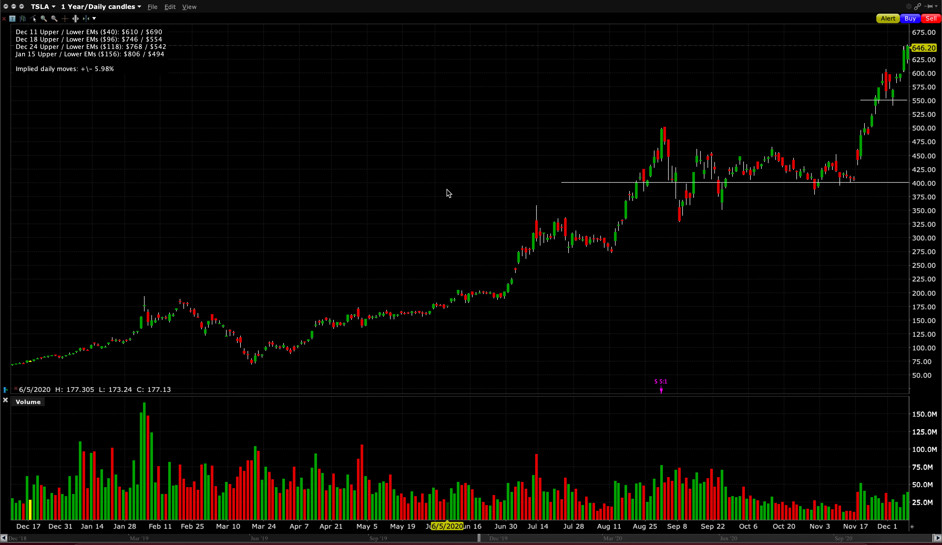
mouse_move(872, 163)
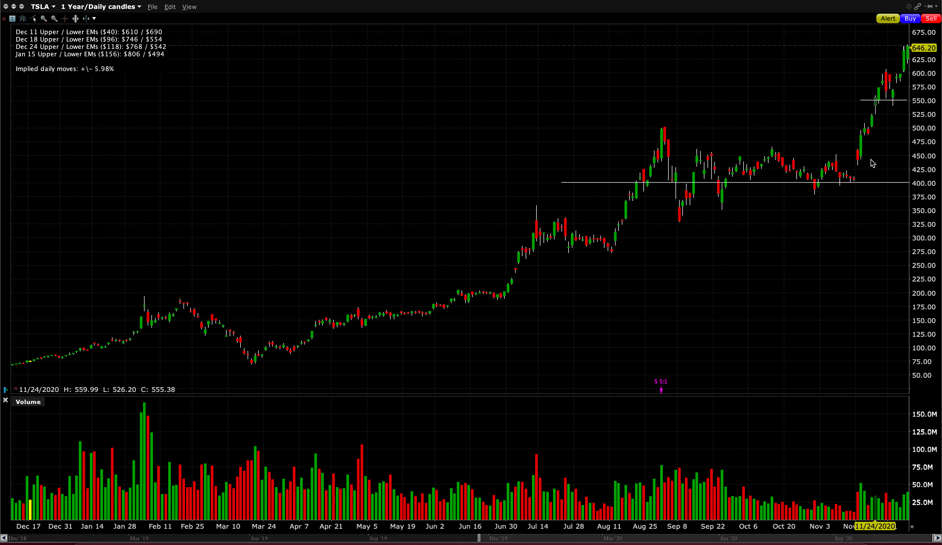
mouse_move(876, 161)
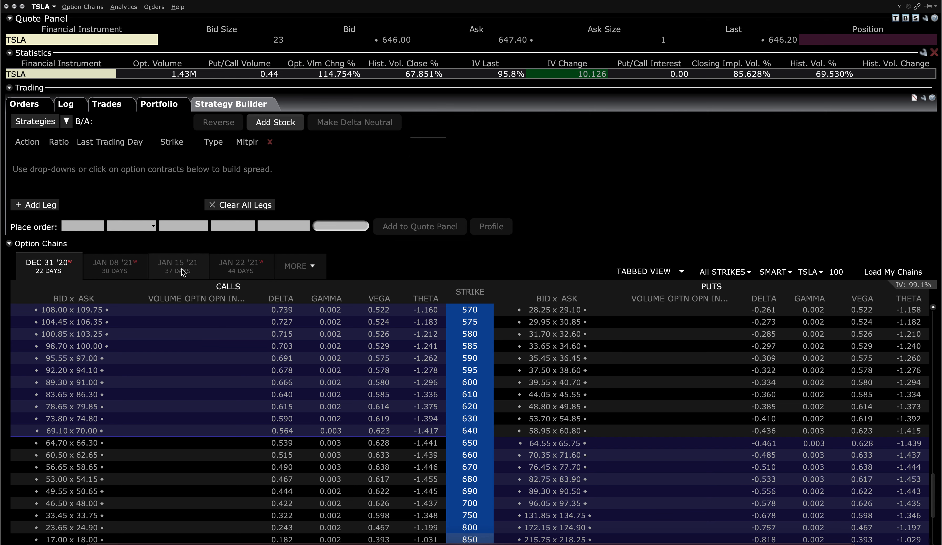
Step: Switch the TSLA option chain to the Jan 15 '21 expiry (37 days out)
left_click(177, 266)
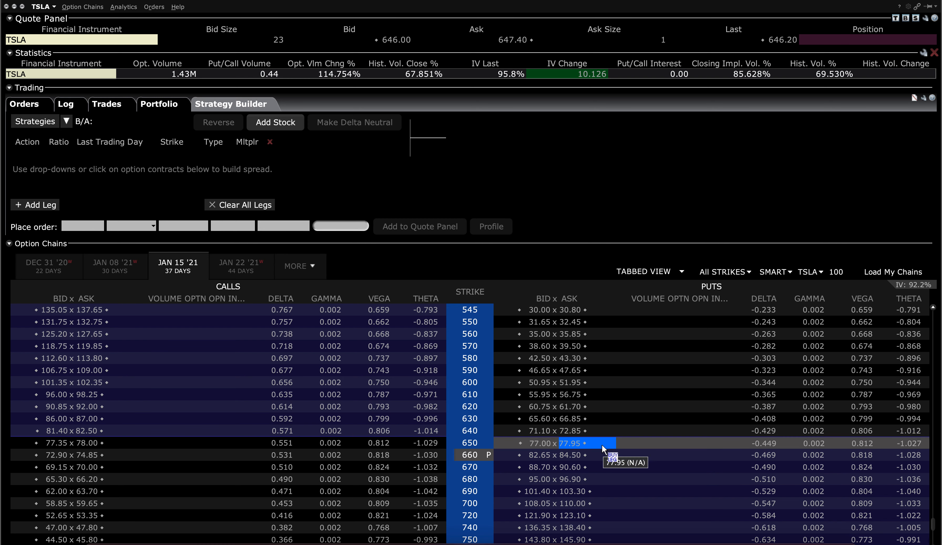
mouse_move(560, 430)
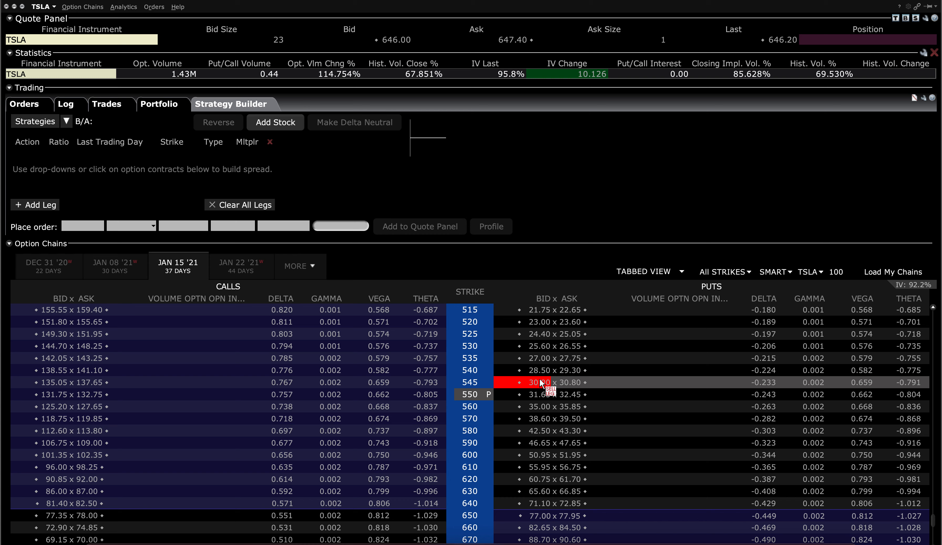
mouse_move(541, 369)
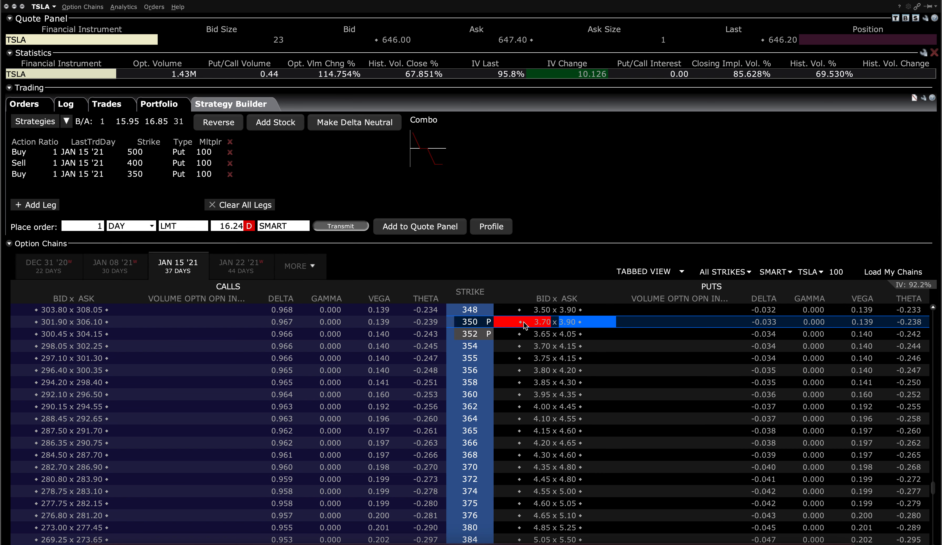
mouse_move(528, 326)
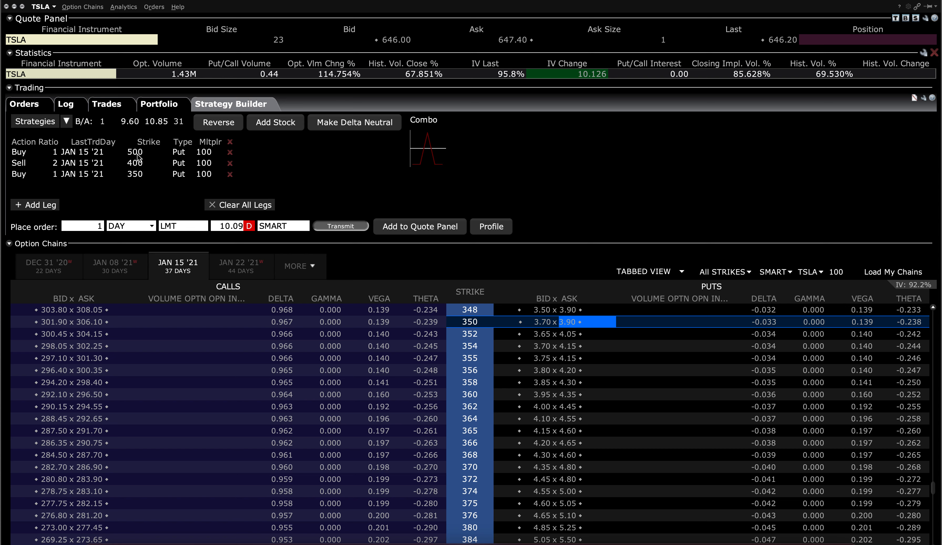
mouse_move(151, 168)
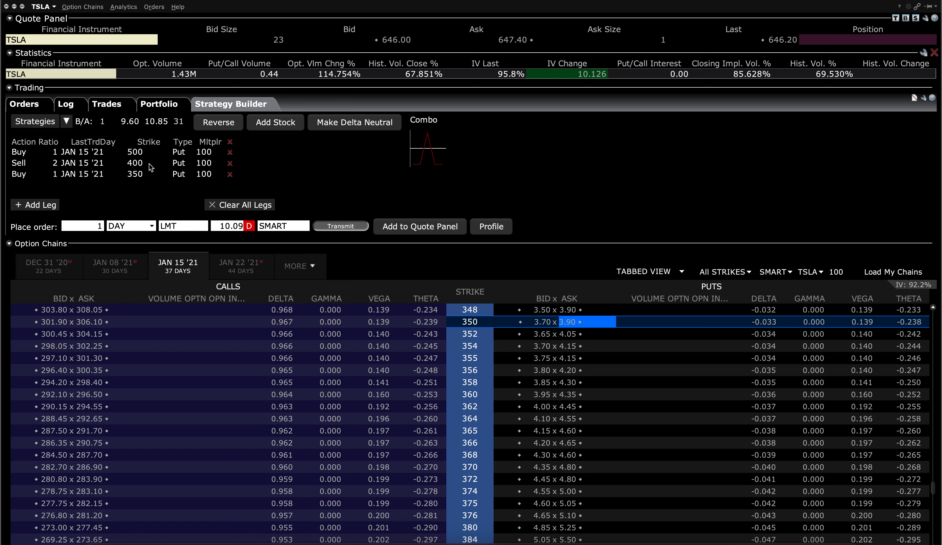
mouse_move(138, 175)
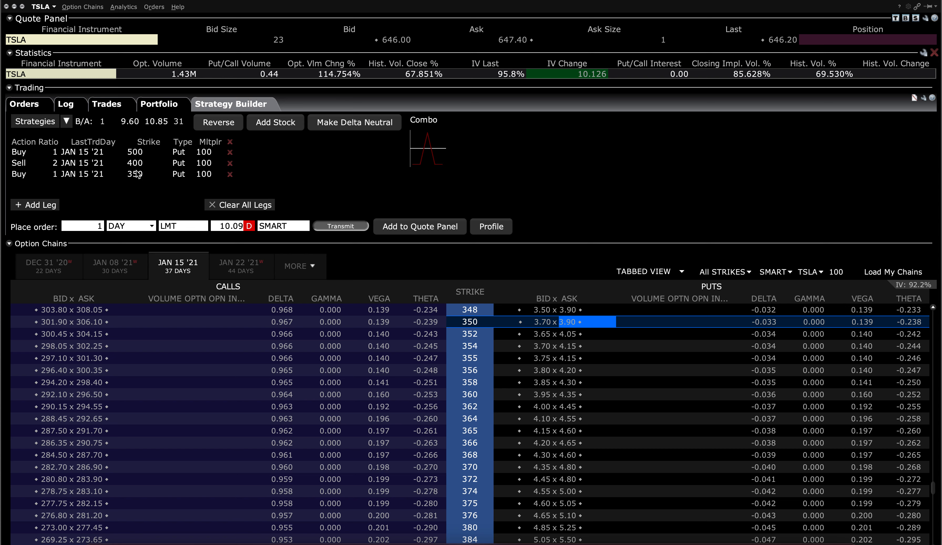
mouse_move(144, 179)
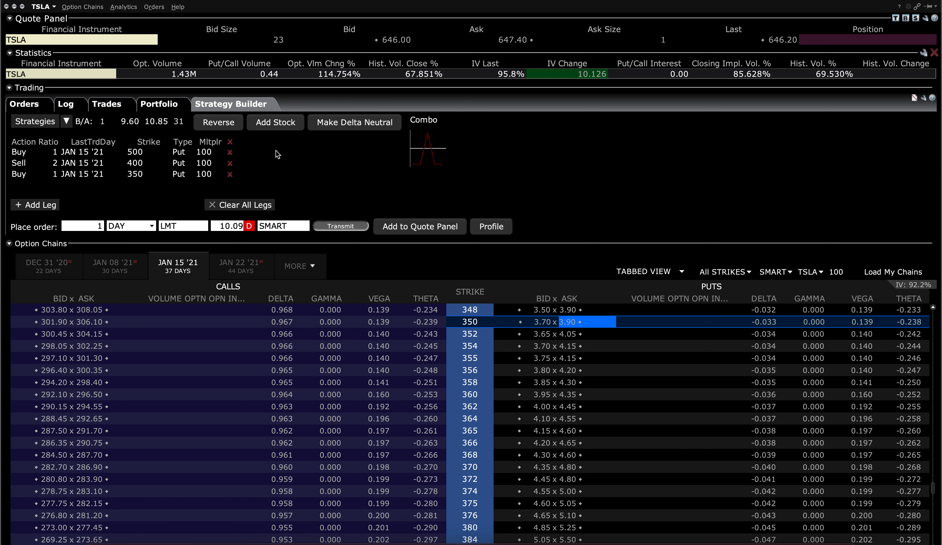
mouse_move(283, 154)
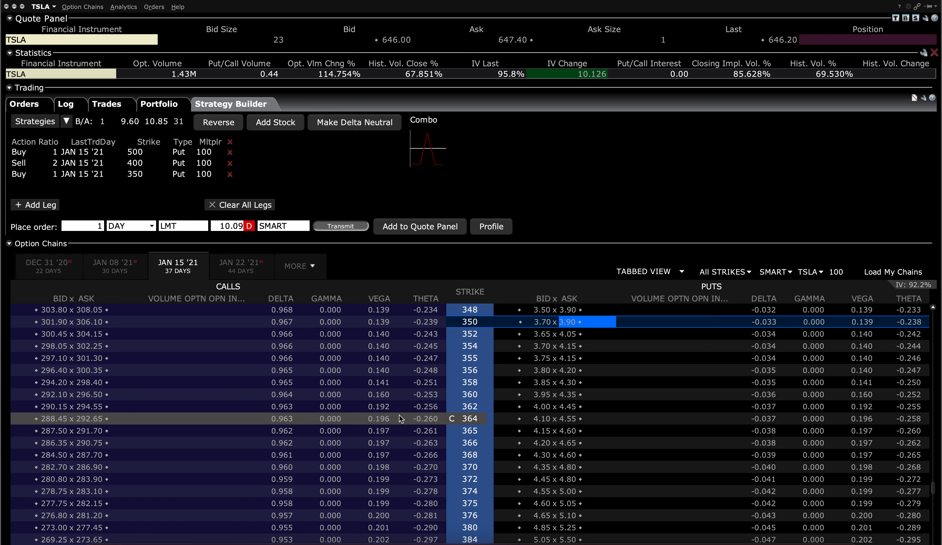
Step: Clear all legs of the 500/400/350 January put butterfly from Strategy Builder
scroll("down", 3)
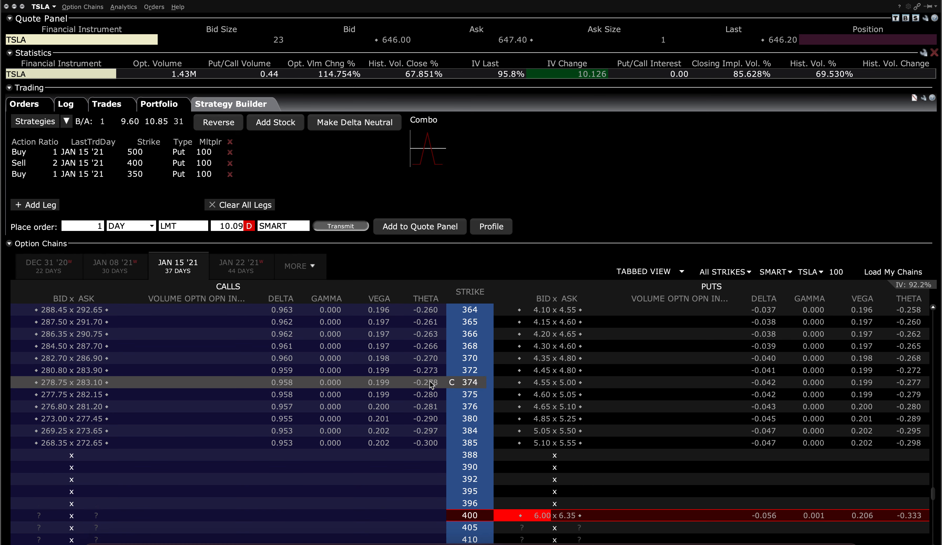
scroll("down", 3)
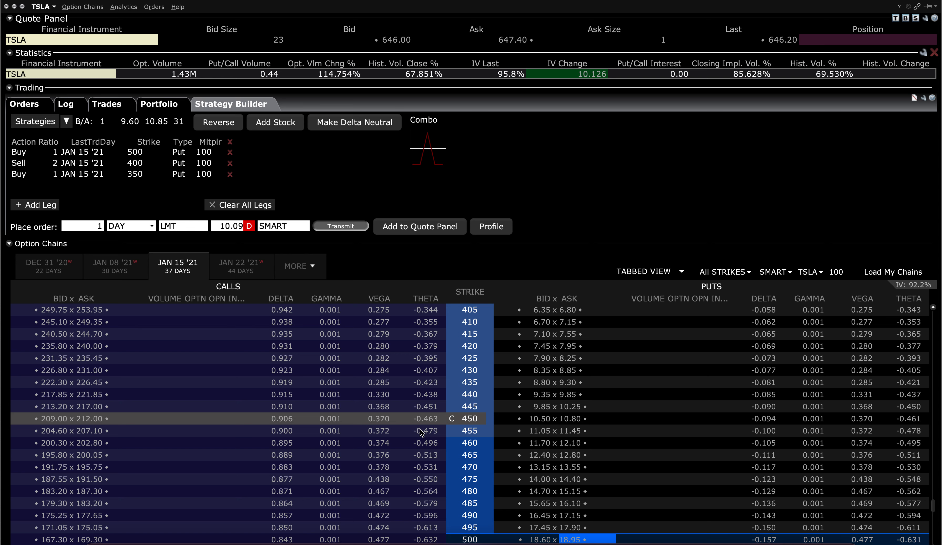
left_click(240, 205)
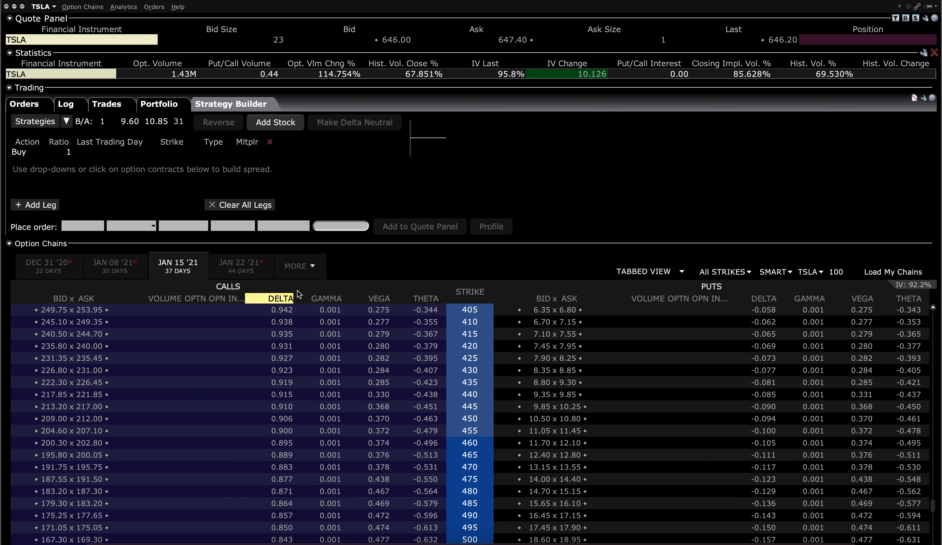
left_click(295, 266)
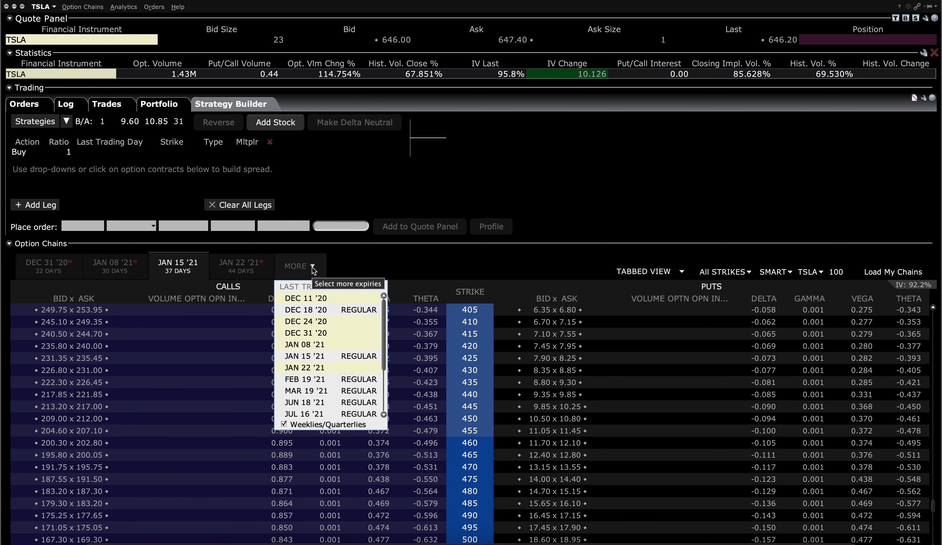
left_click(305, 309)
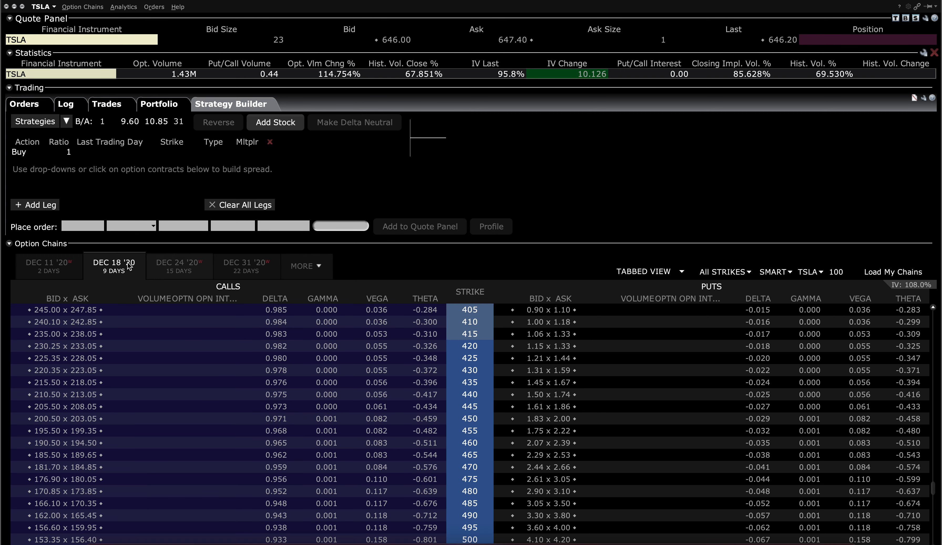
scroll("down", 3)
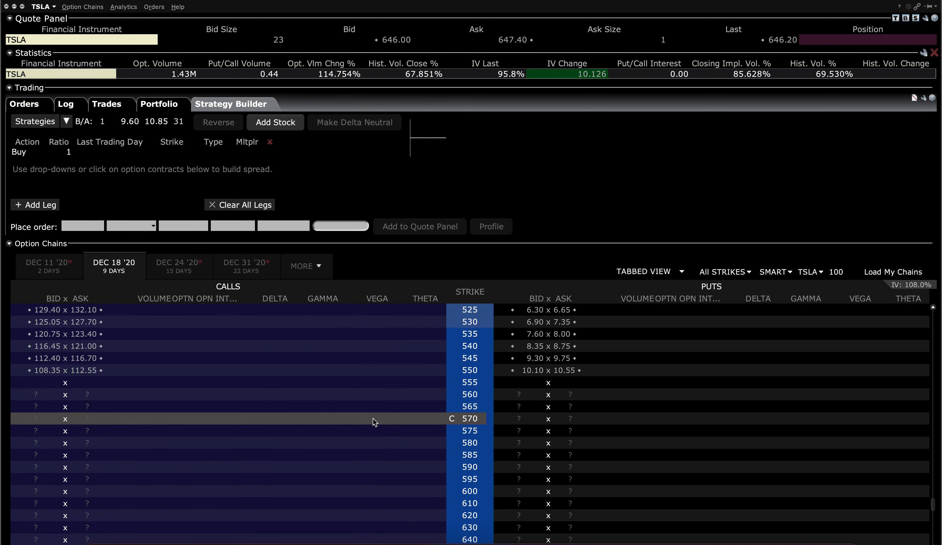
scroll("down", 3)
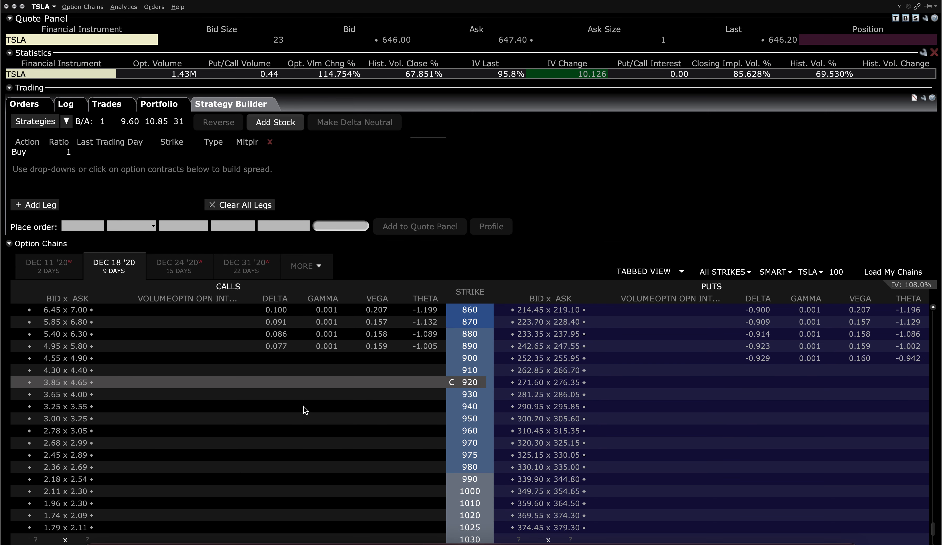
scroll("down", 3)
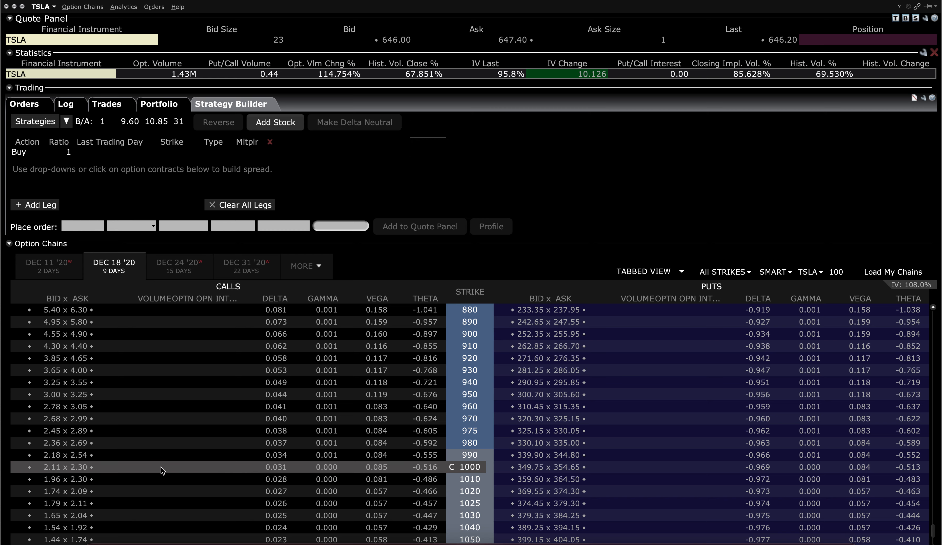
mouse_move(160, 470)
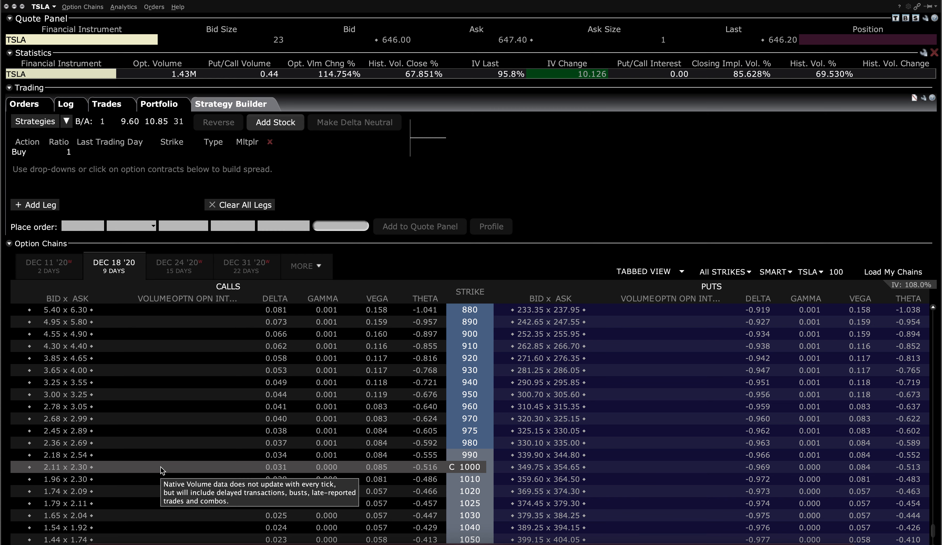
mouse_move(167, 470)
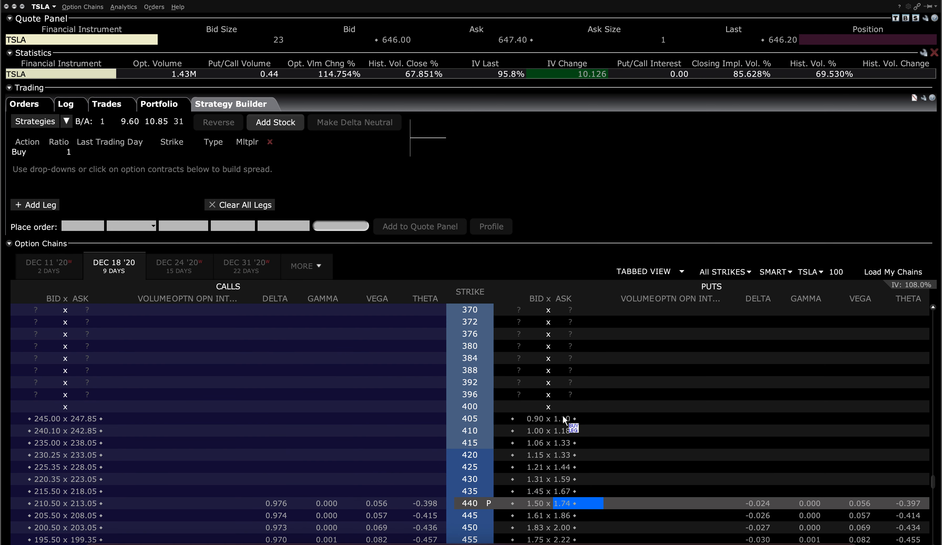
scroll("down", 3)
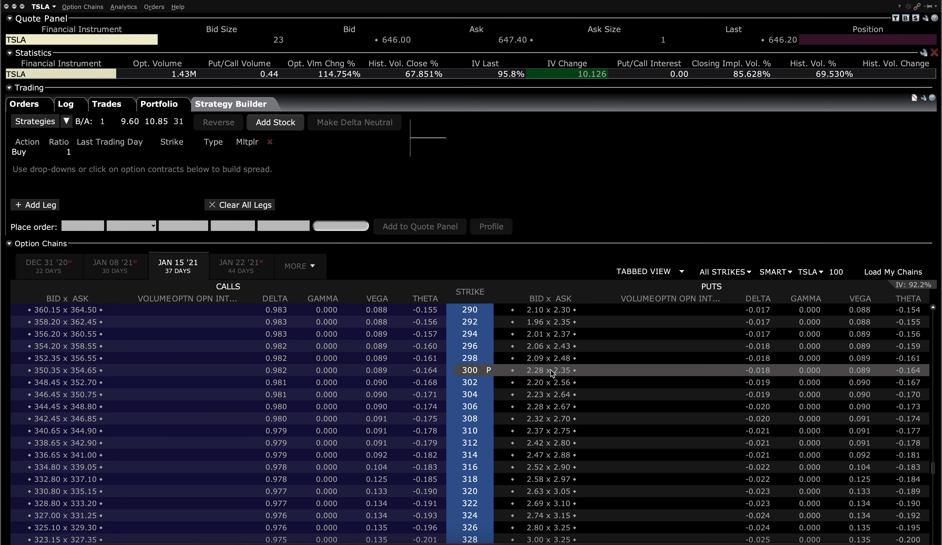
left_click(562, 370)
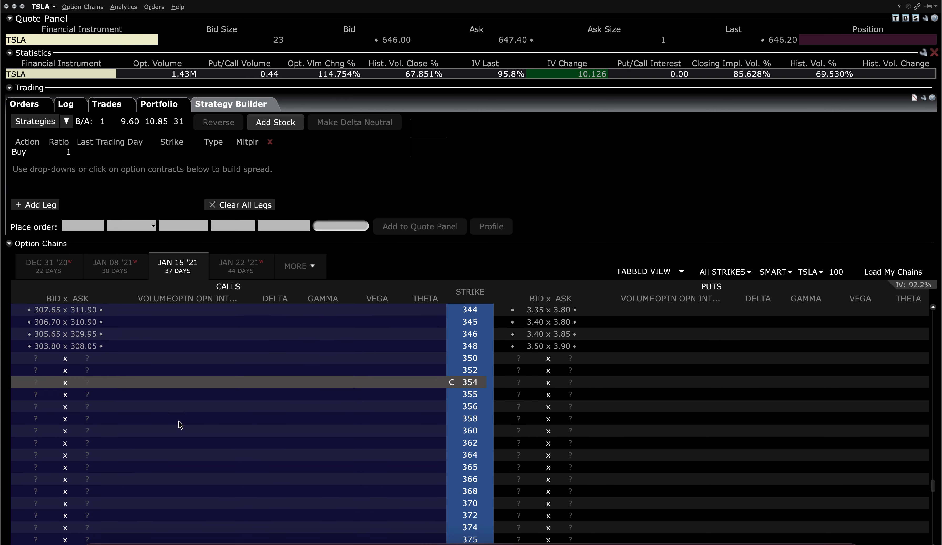
scroll("down", 3)
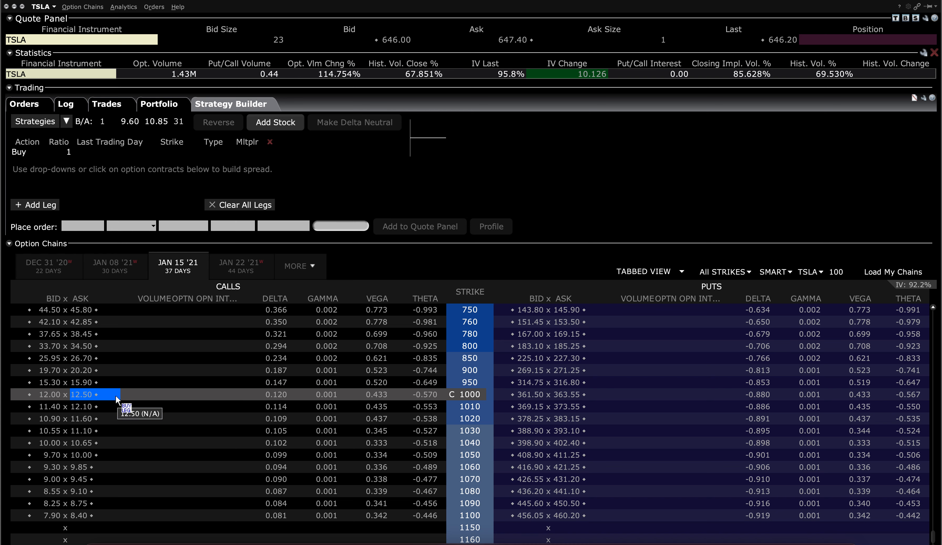
mouse_move(241, 382)
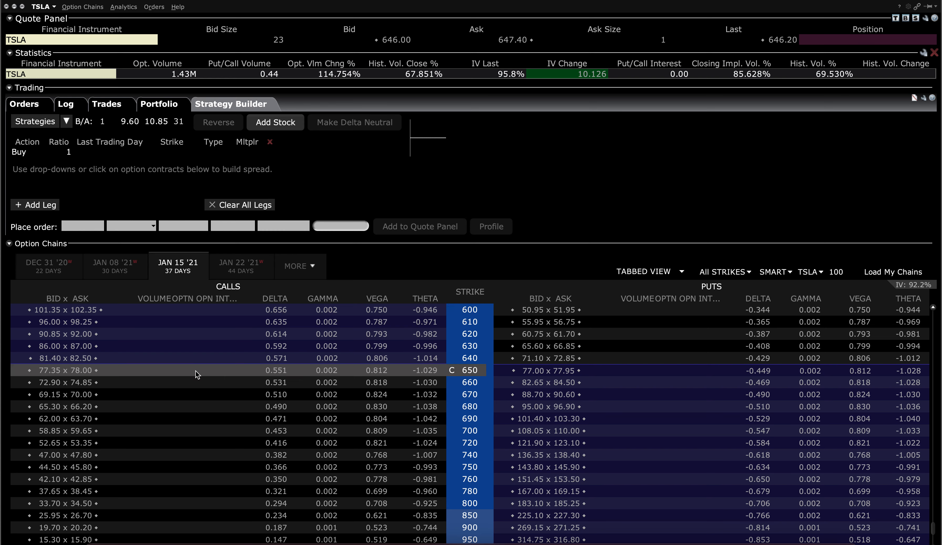
mouse_move(251, 375)
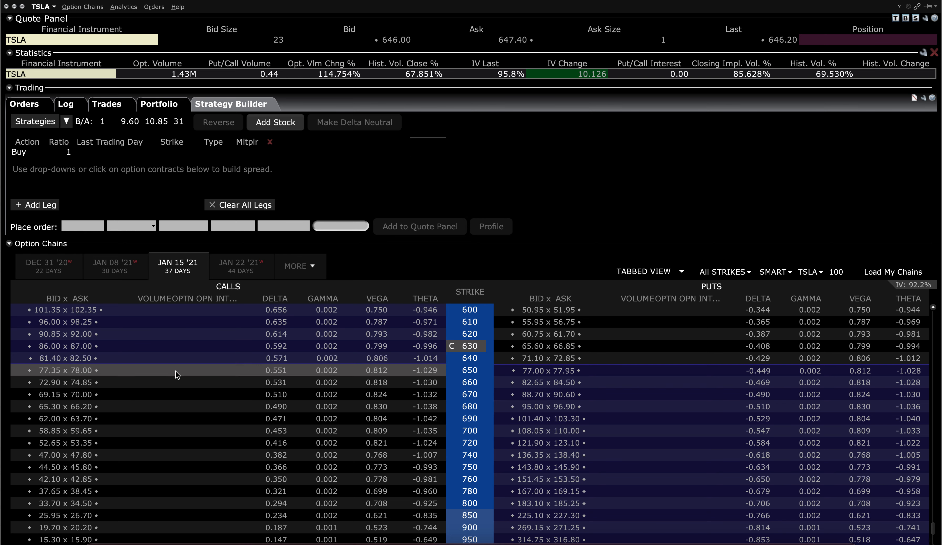
scroll("down", 3)
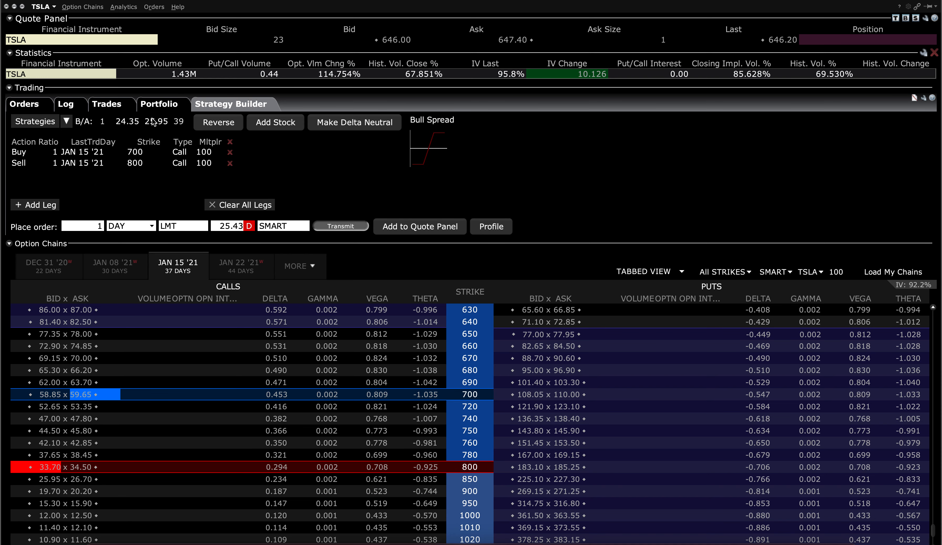
mouse_move(151, 129)
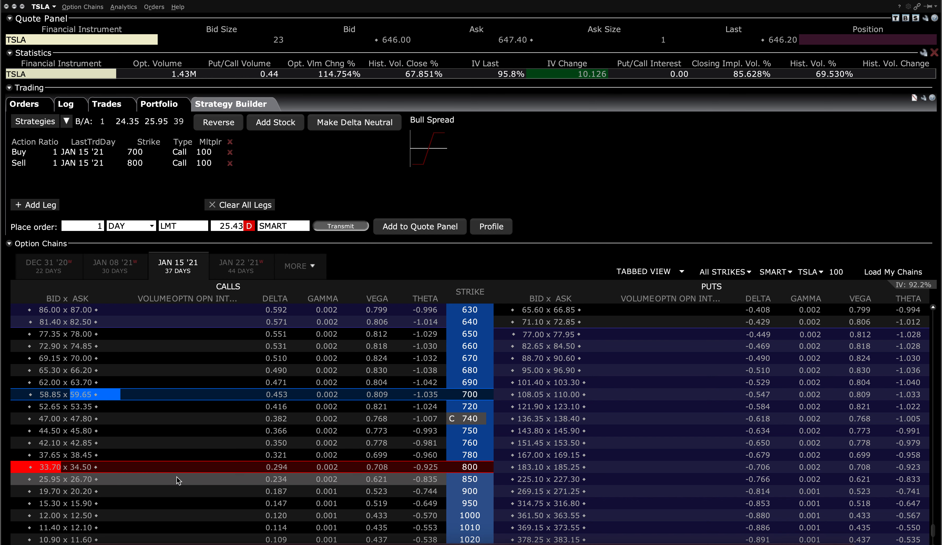
mouse_move(161, 470)
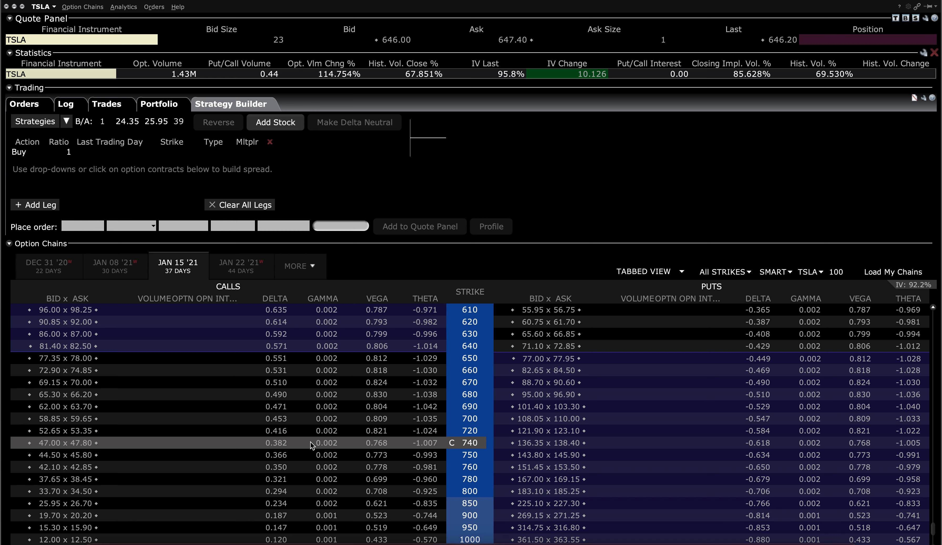
mouse_move(186, 289)
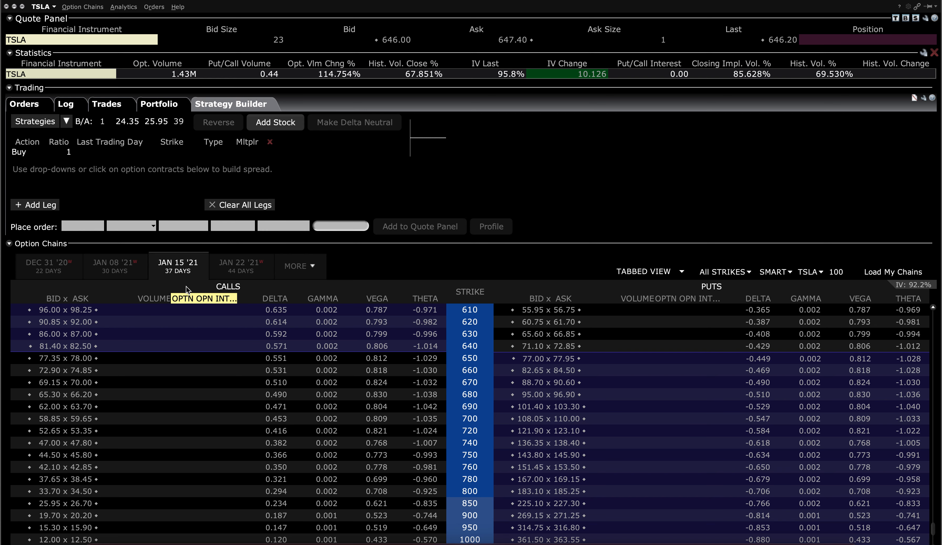
mouse_move(185, 277)
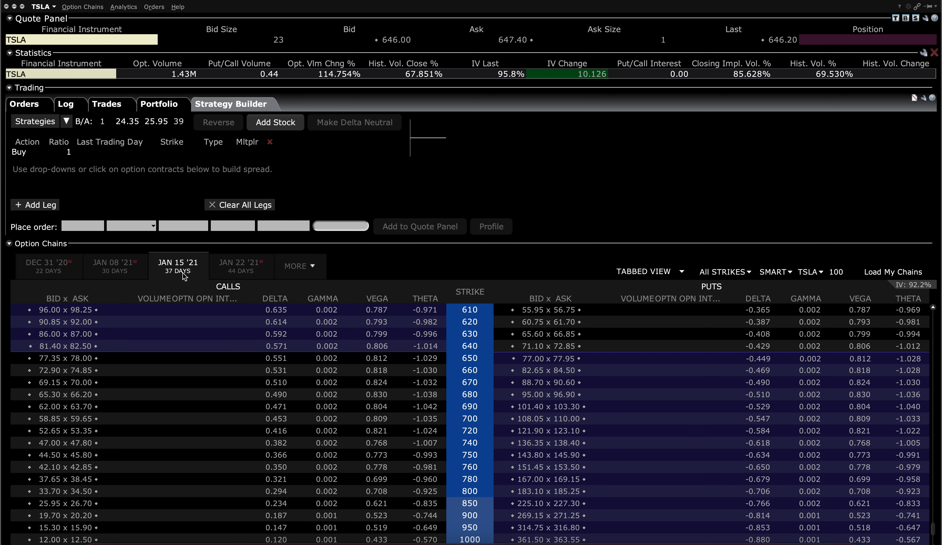
Step: Add legs buying the Jan 15 '21 1020 call and selling the 400 put to the combo
scroll("down", 3)
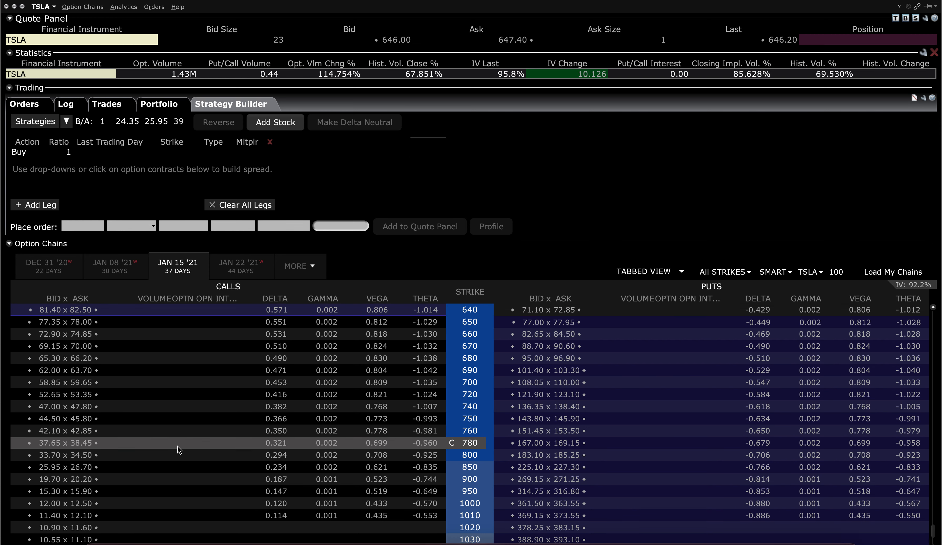
scroll("down", 3)
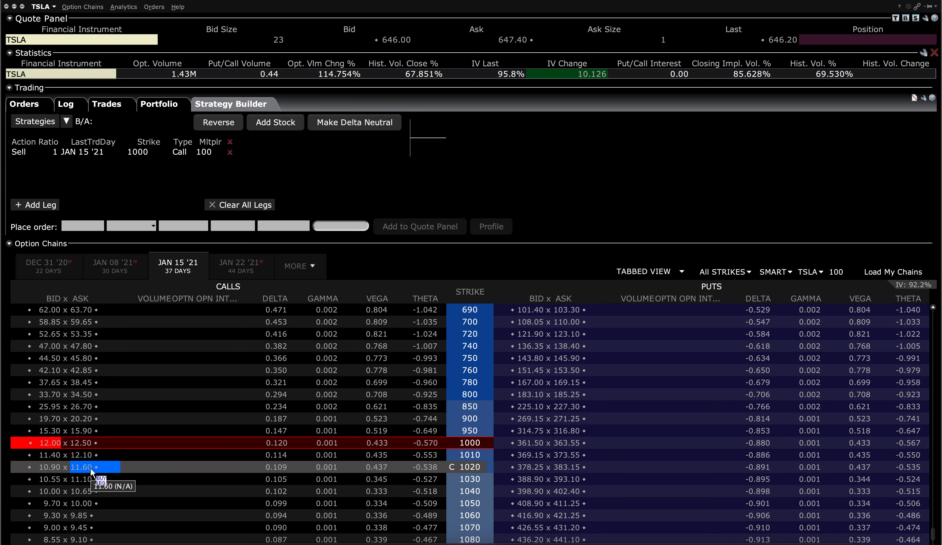
left_click(80, 466)
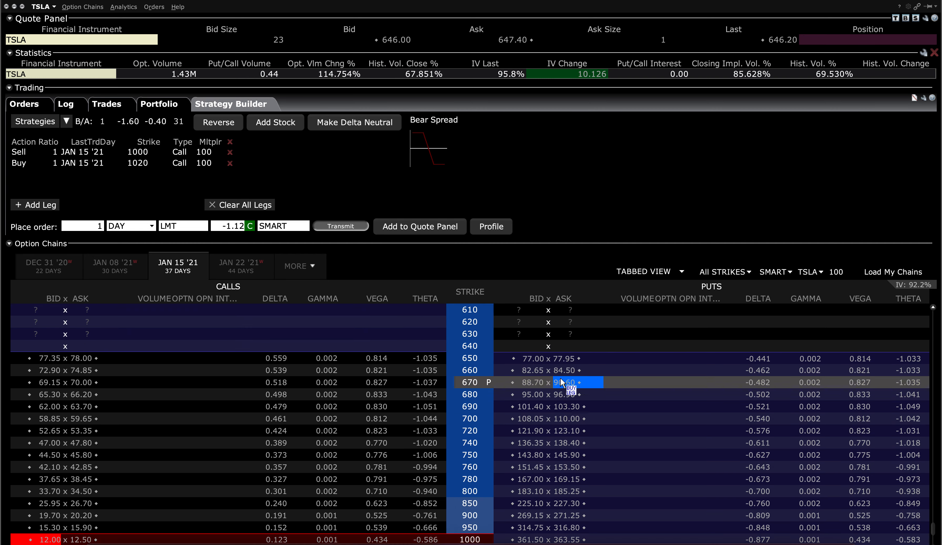
scroll("down", 3)
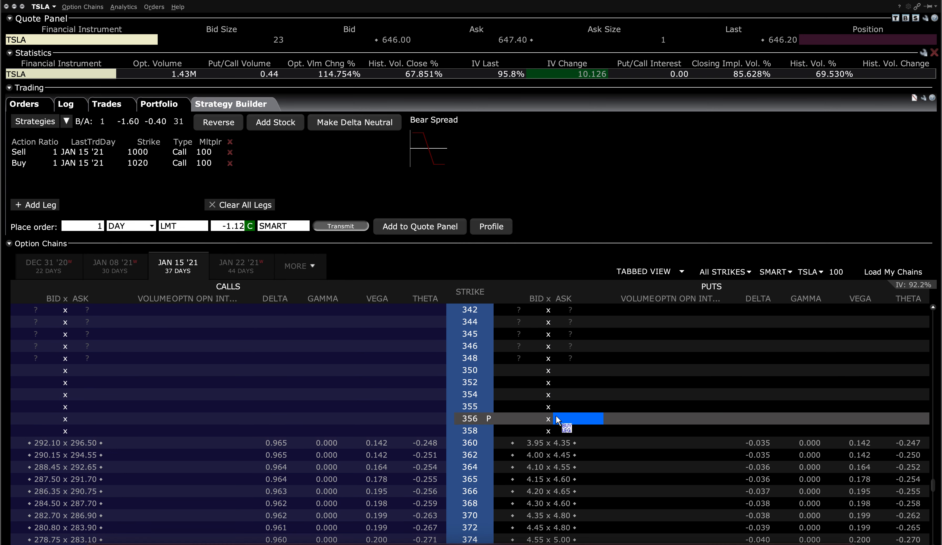
scroll("down", 3)
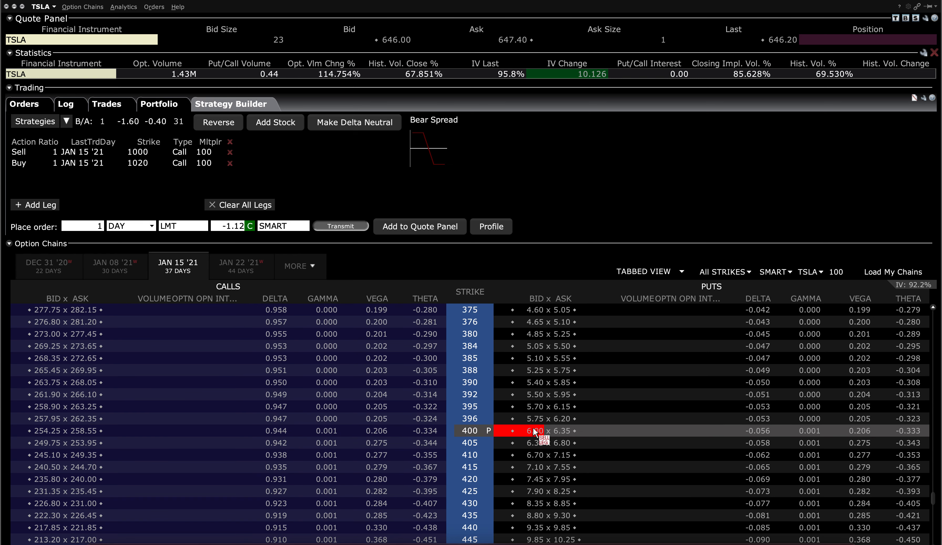
left_click(534, 430)
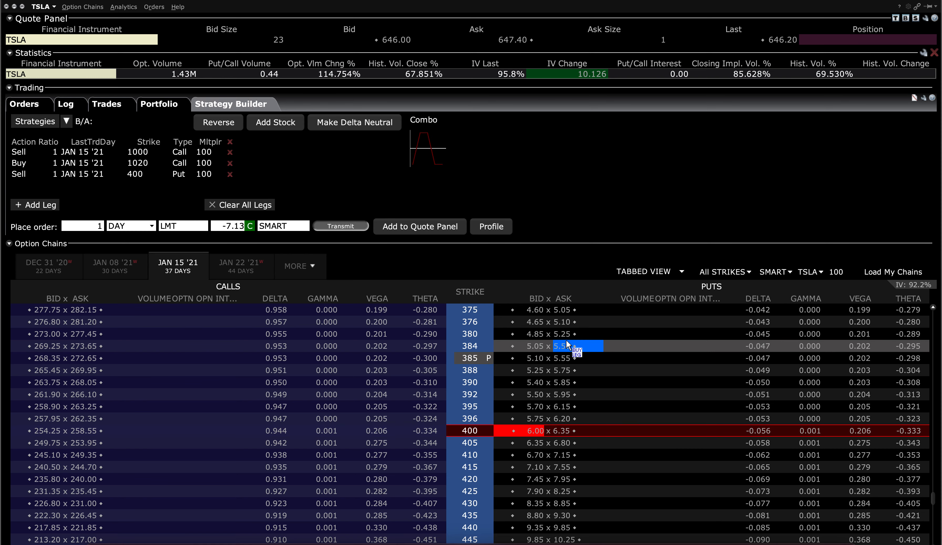
Step: Buy the Jan 15 '21 380 put as the fourth leg, completing the iron condor at limit -2.26
left_click(562, 333)
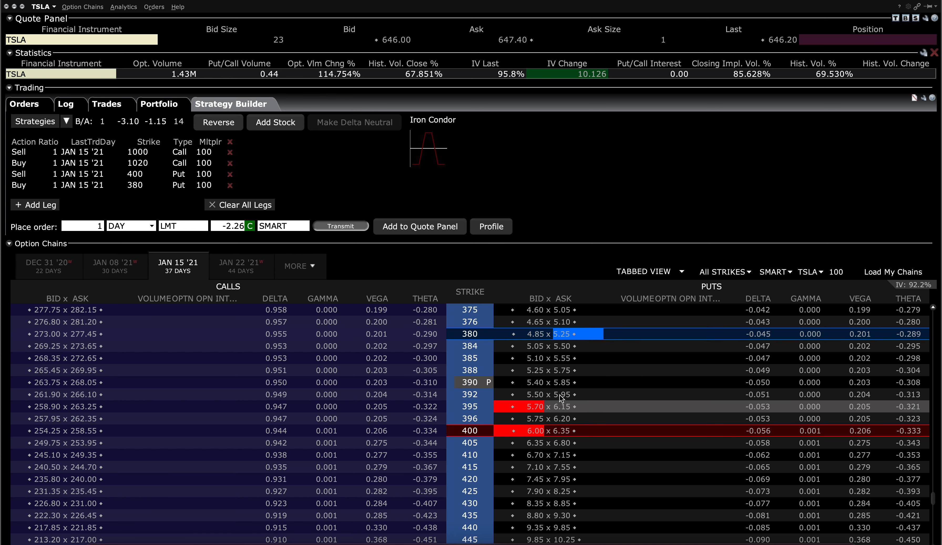
mouse_move(547, 358)
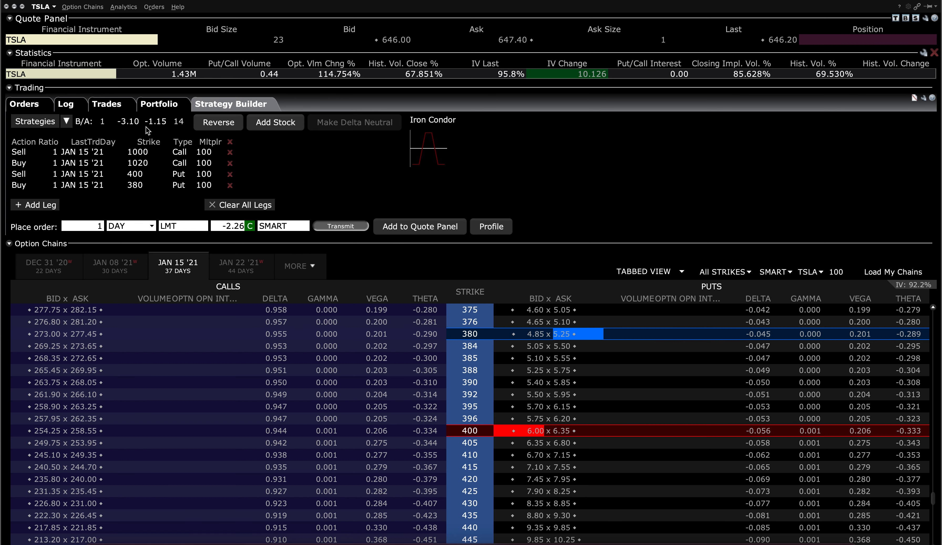
mouse_move(403, 154)
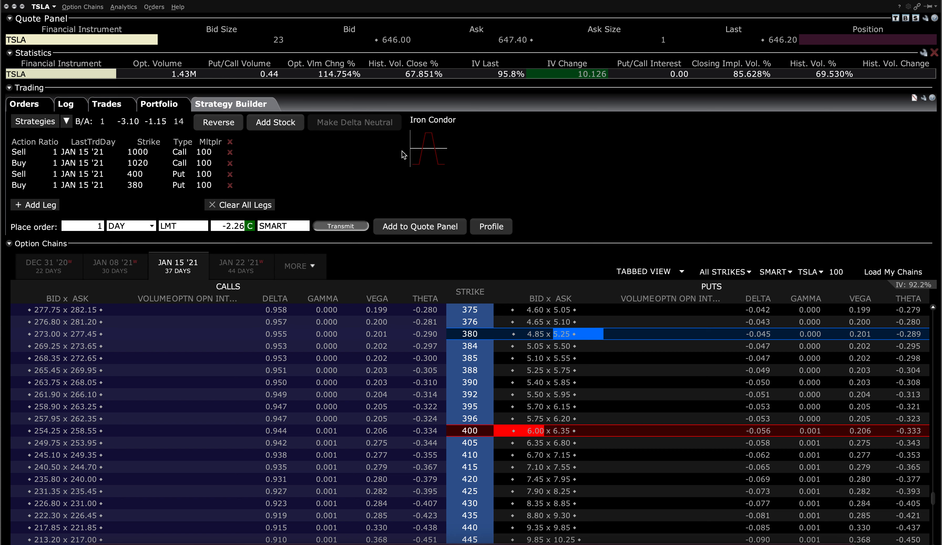
mouse_move(362, 177)
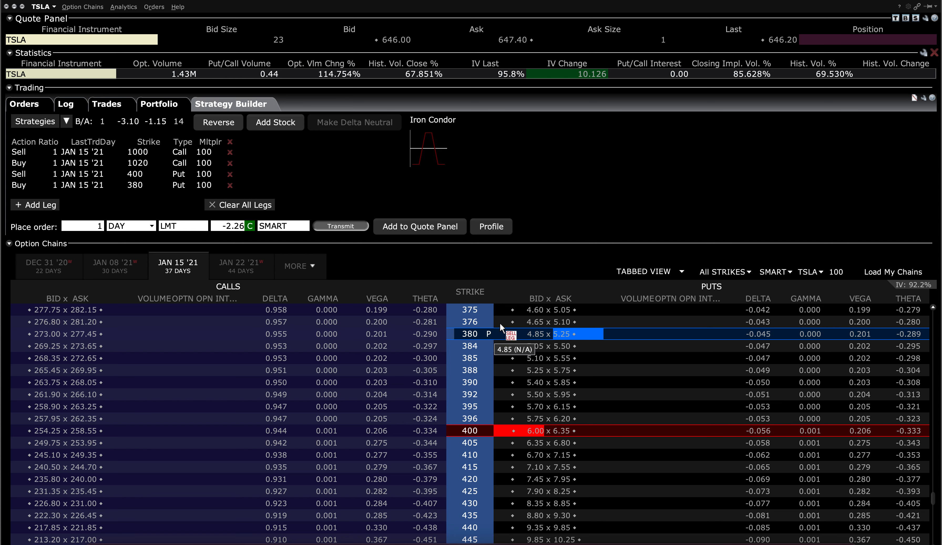
mouse_move(574, 208)
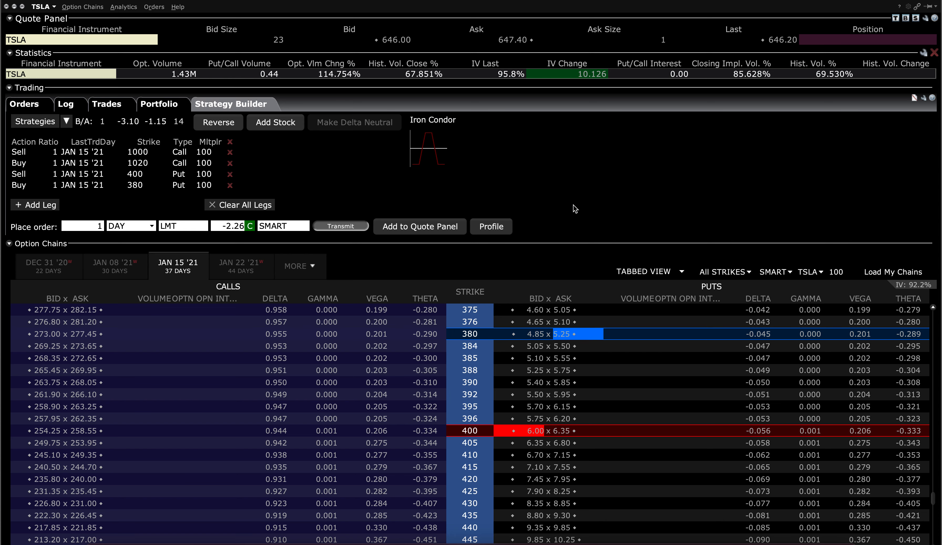